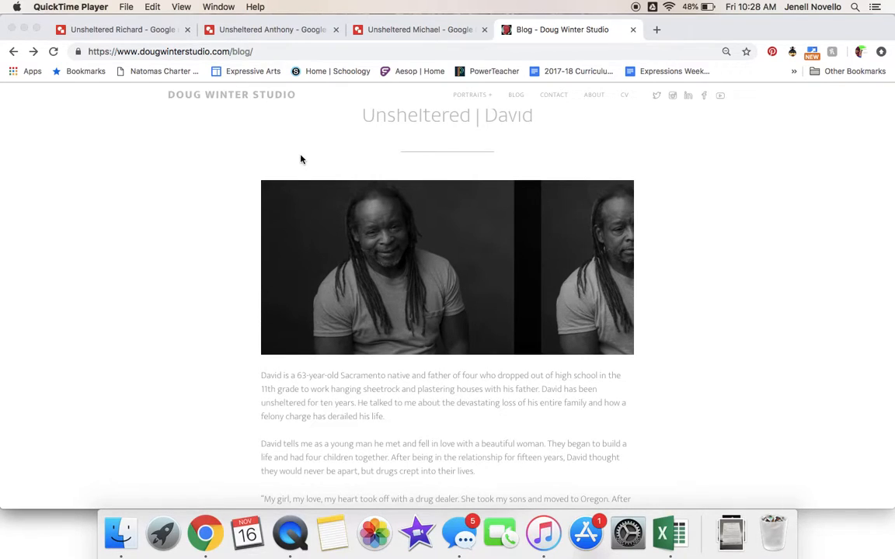
pyautogui.moveTo(386, 240)
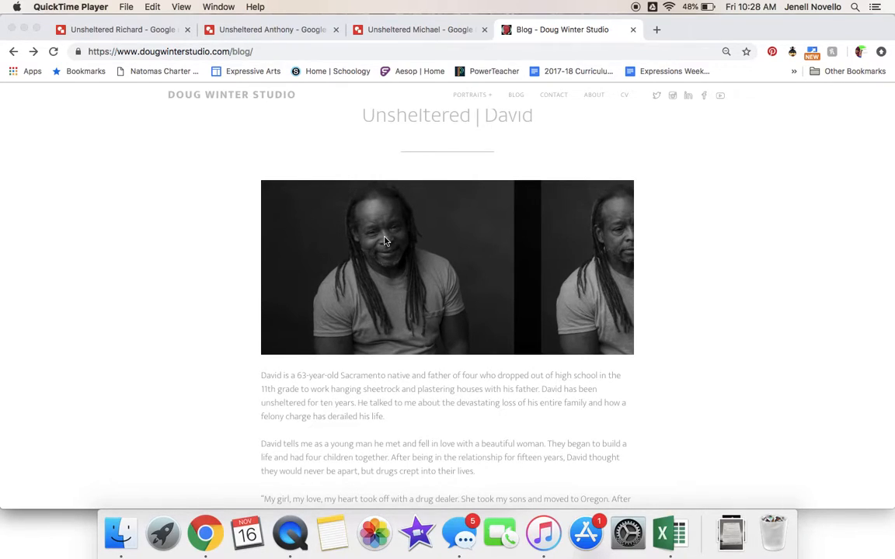
# From the current drawing's File menu, create a new blank Untitled drawing
pyautogui.scroll(-3)
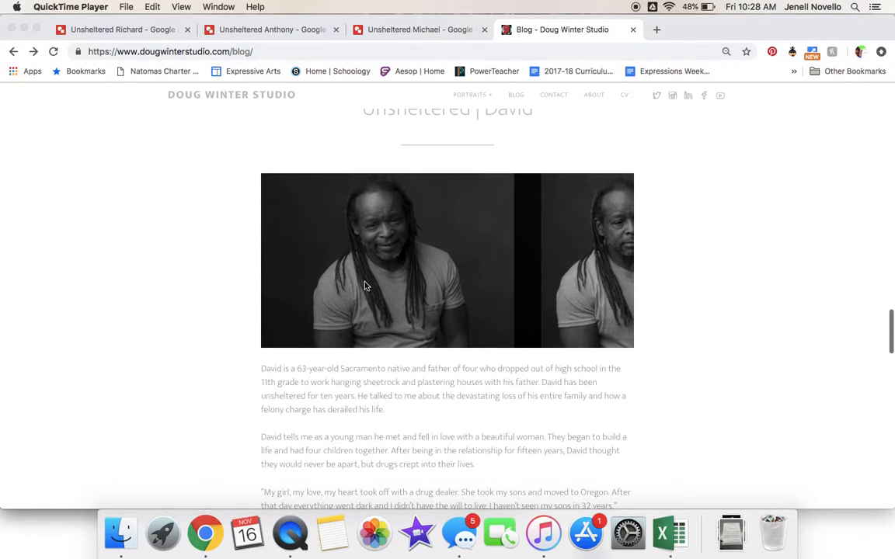
pyautogui.moveTo(396, 244)
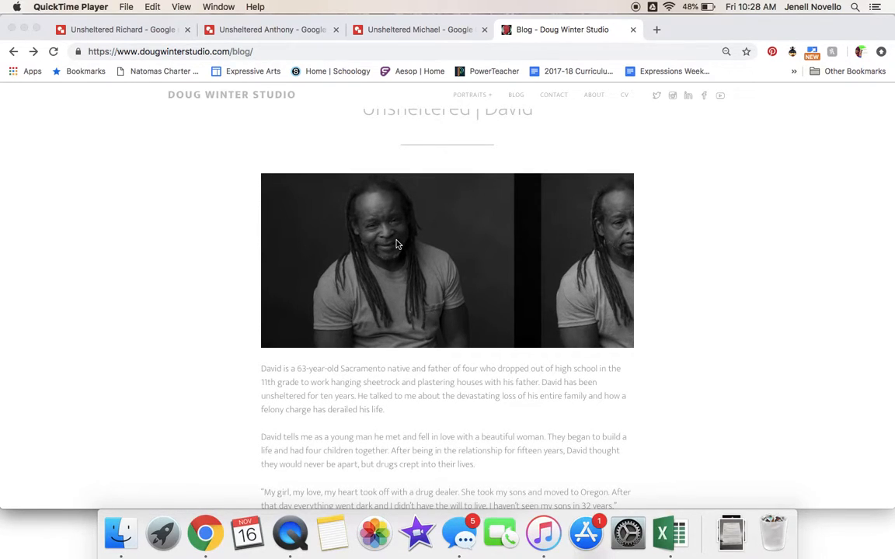
pyautogui.rightClick(397, 244)
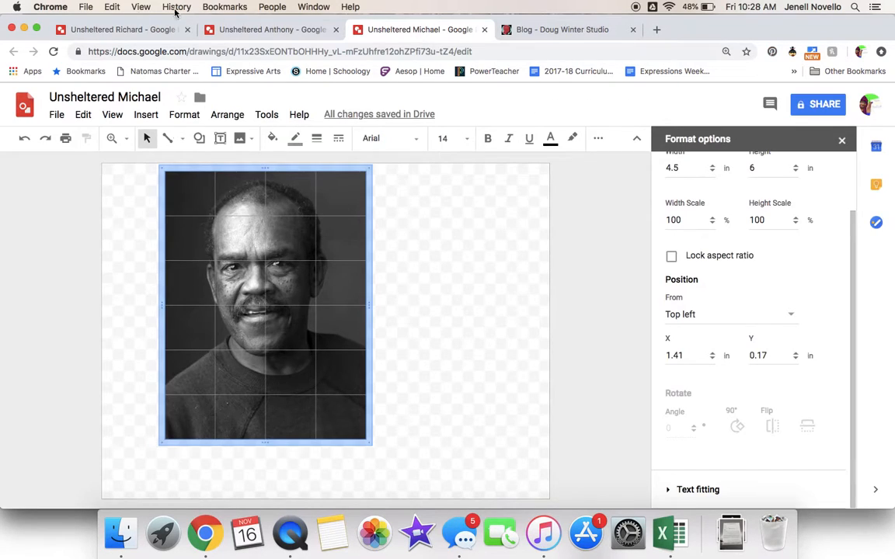
pyautogui.click(56, 115)
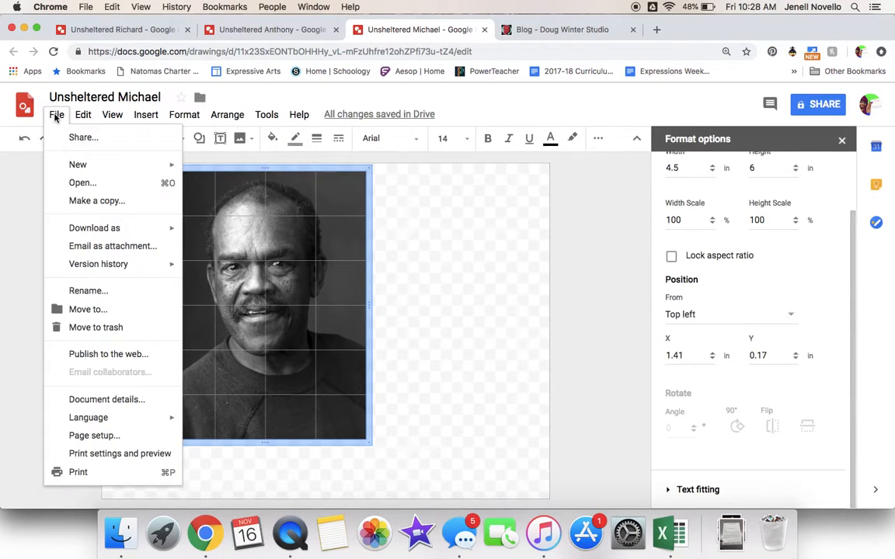
pyautogui.moveTo(77, 164)
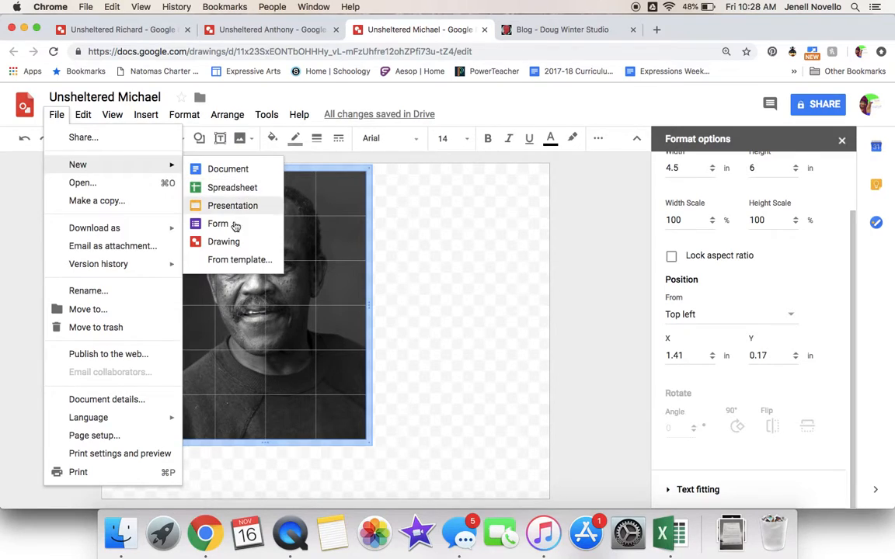
pyautogui.click(223, 241)
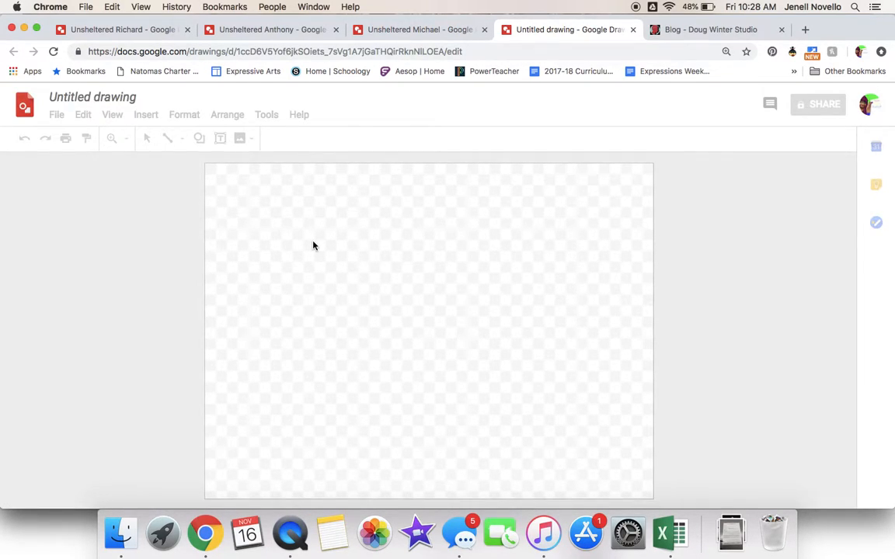
# Paste the copied David portrait photo onto the empty canvas
pyautogui.rightClick(313, 246)
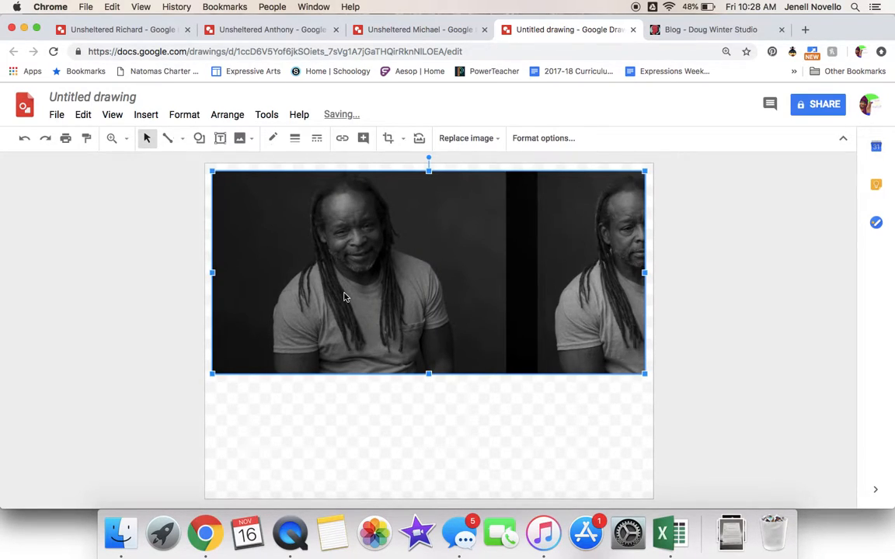
pyautogui.moveTo(387, 138)
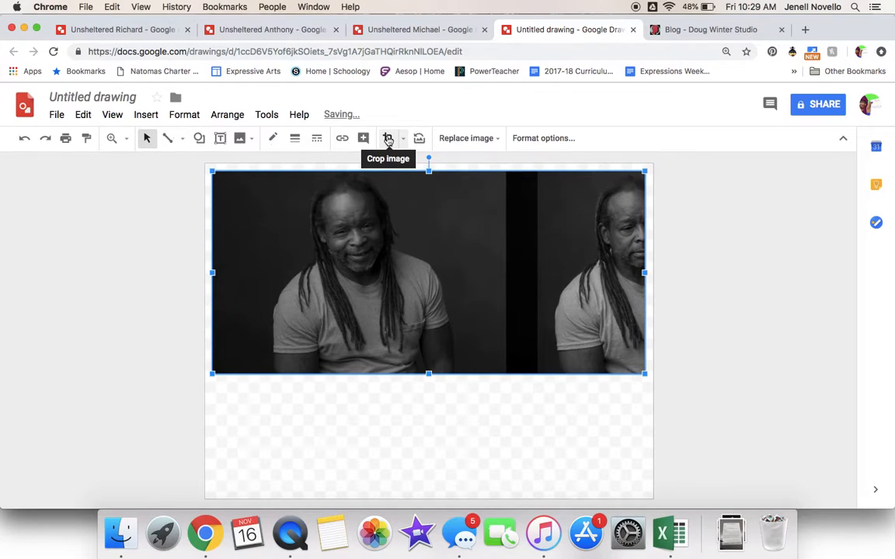
# Crop the photo from the right and bottom to keep only the man
pyautogui.click(387, 137)
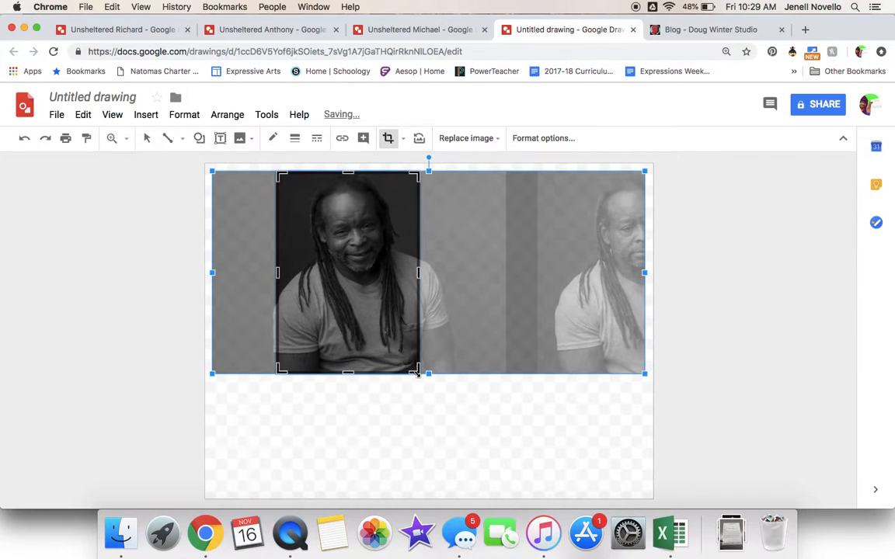
pyautogui.moveTo(428, 373); pyautogui.dragTo(428, 327)
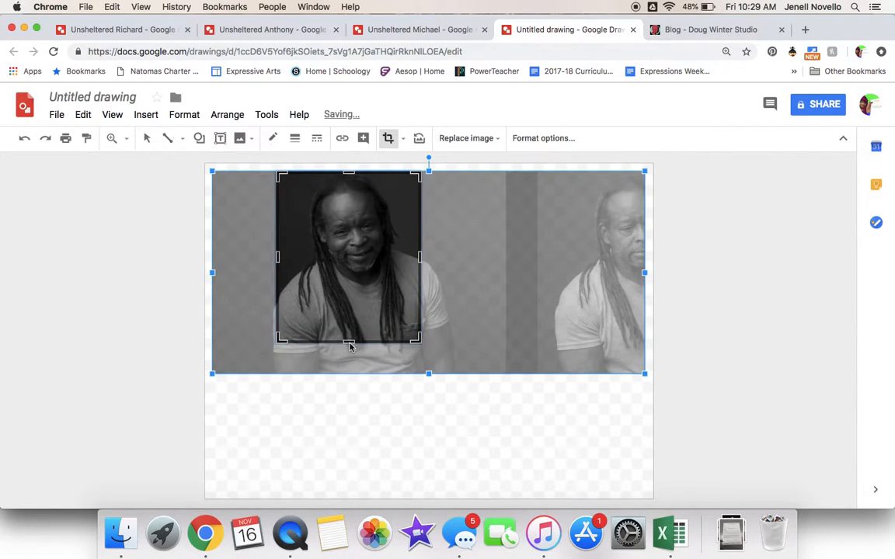
pyautogui.moveTo(349, 339); pyautogui.dragTo(349, 355)
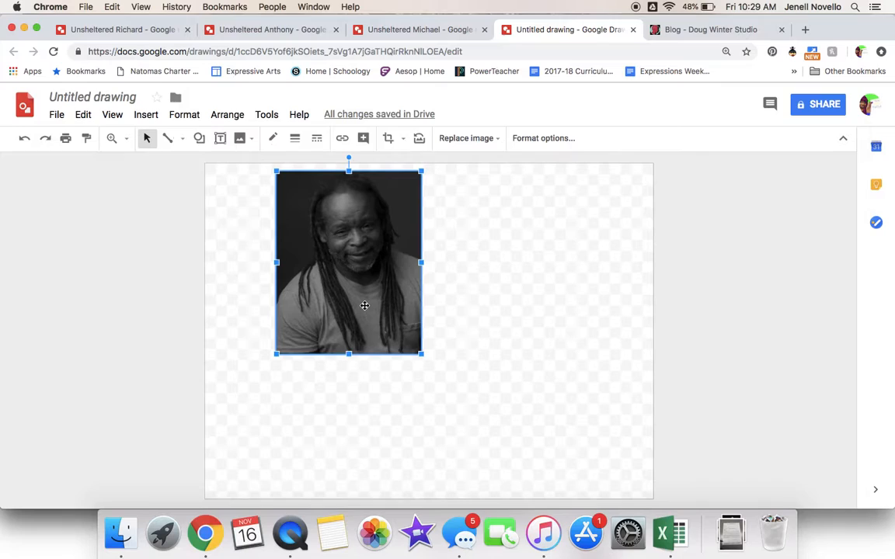
# In Format options, set the portrait's Width to 4.5 in and Height to 6 in
pyautogui.rightClick(365, 305)
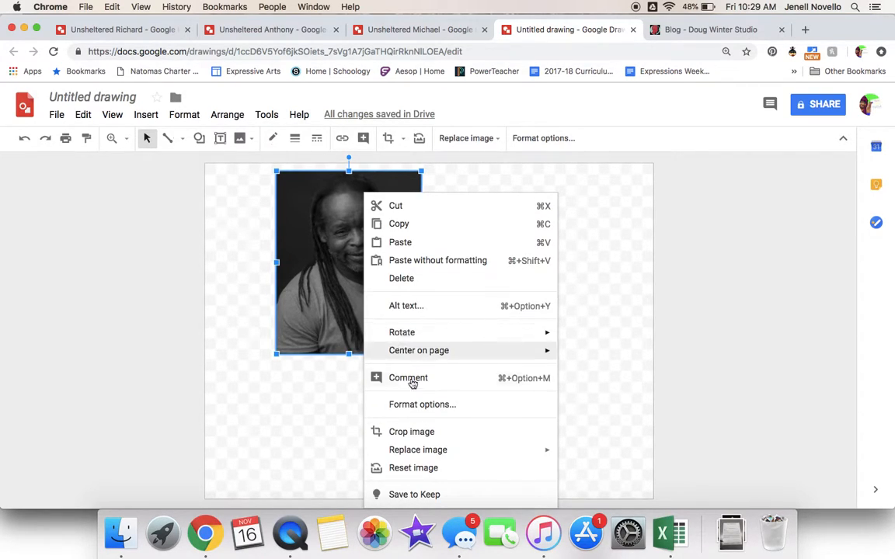
pyautogui.moveTo(411, 431)
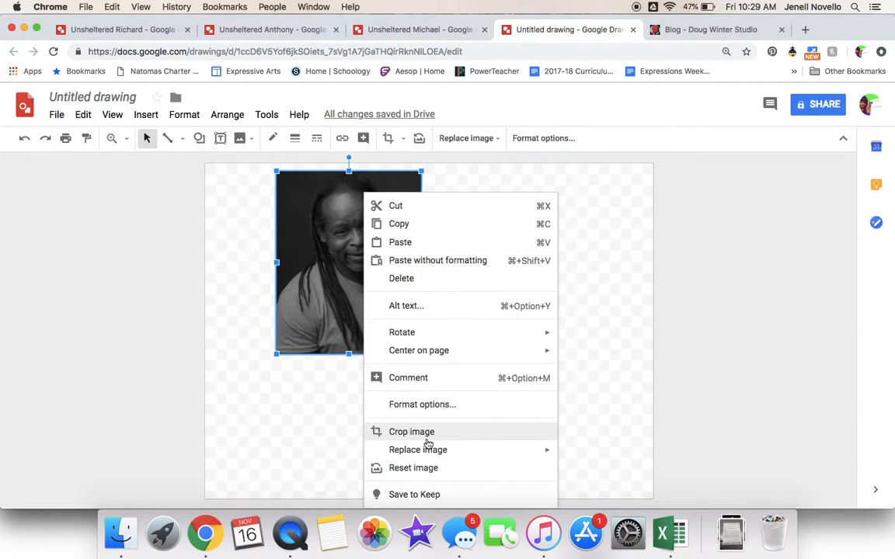
pyautogui.click(422, 404)
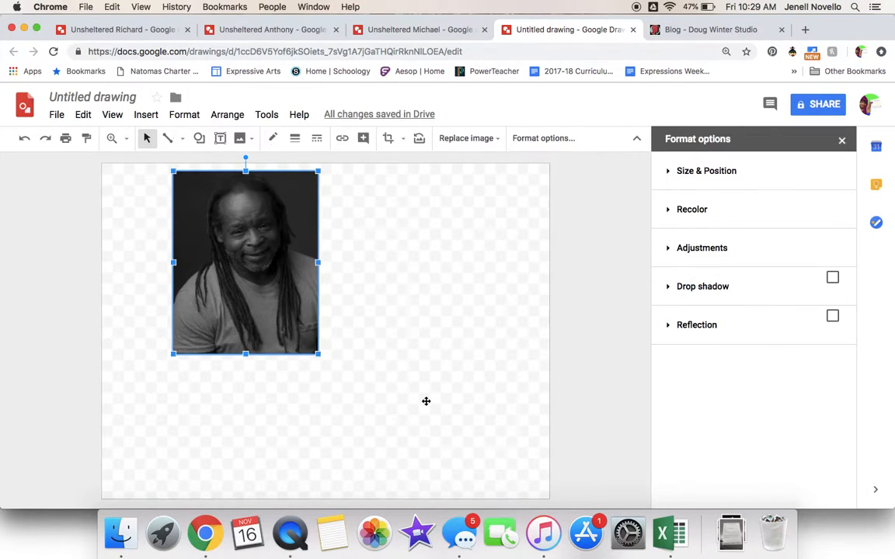
pyautogui.click(706, 171)
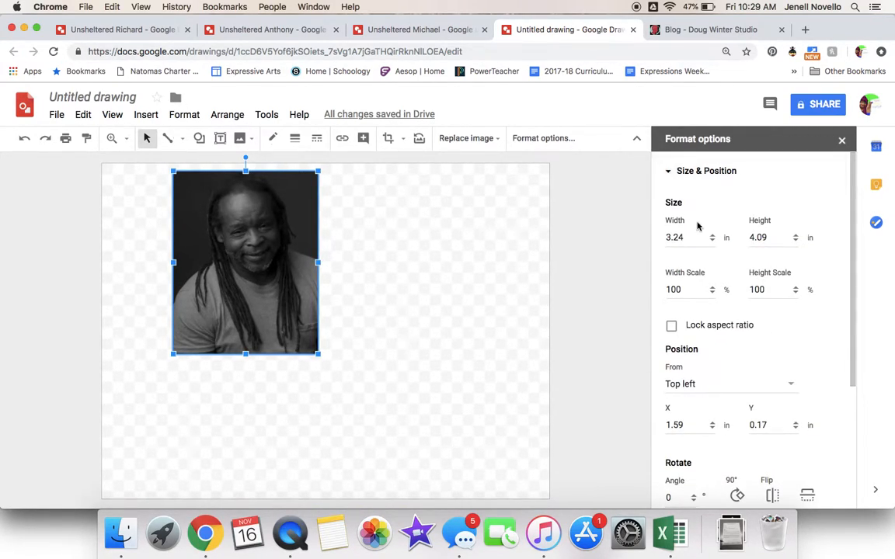
pyautogui.click(687, 237)
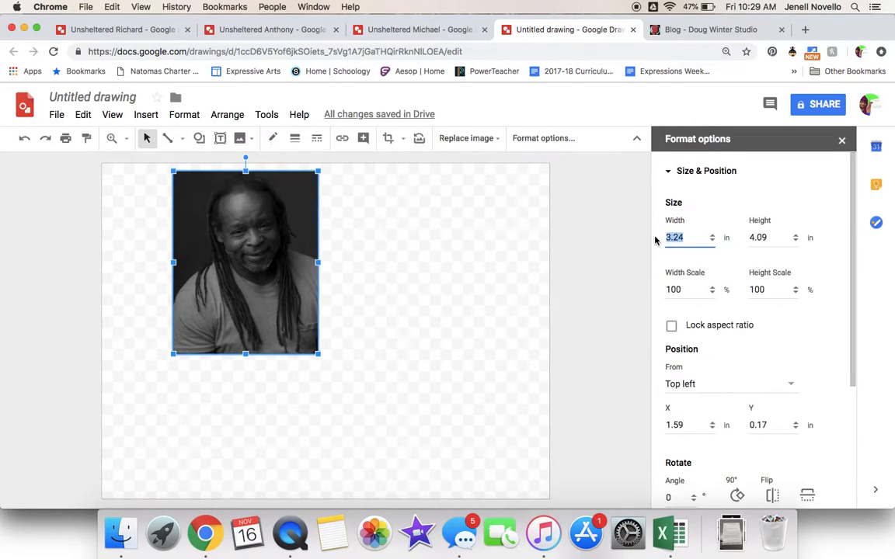
pyautogui.write('4')
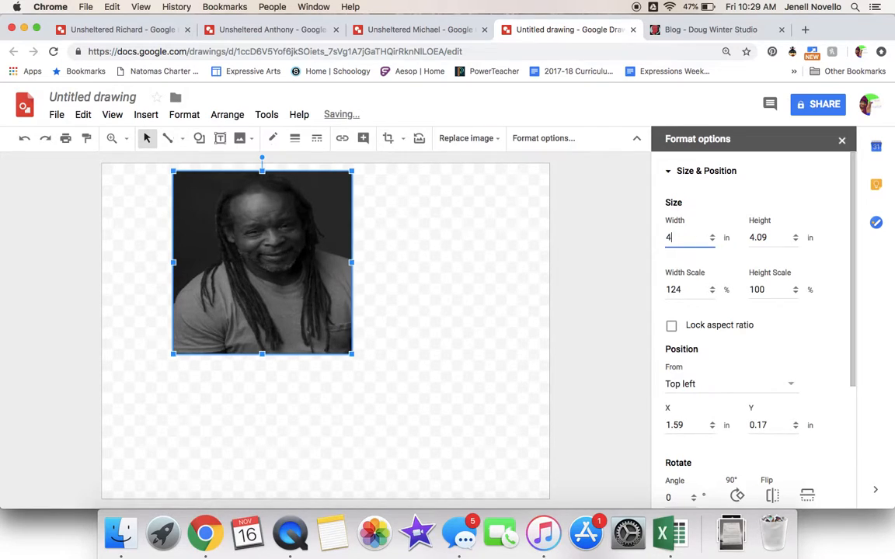
pyautogui.write('4.5')
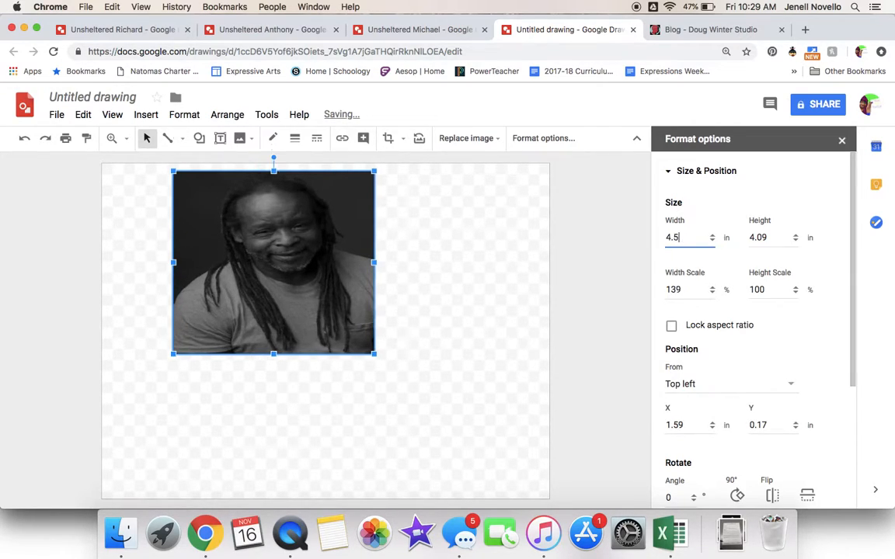
pyautogui.click(771, 237)
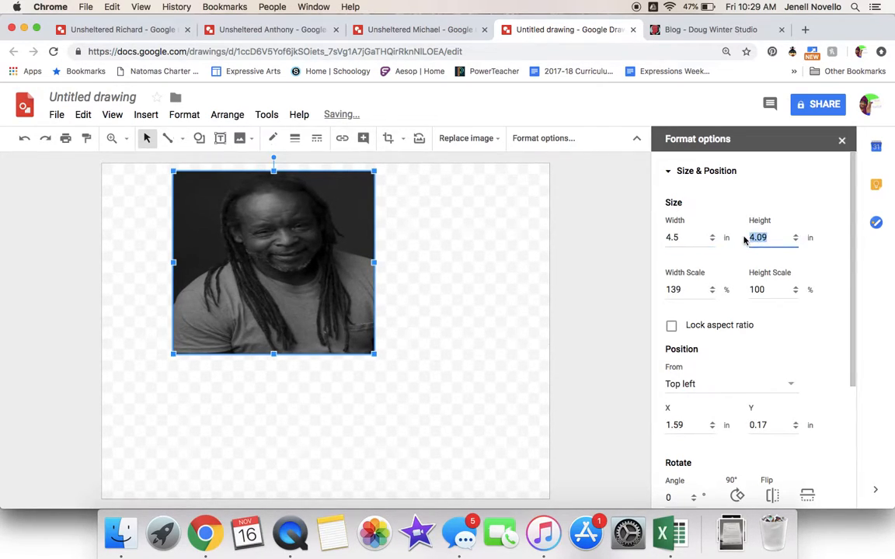
pyautogui.write('6')
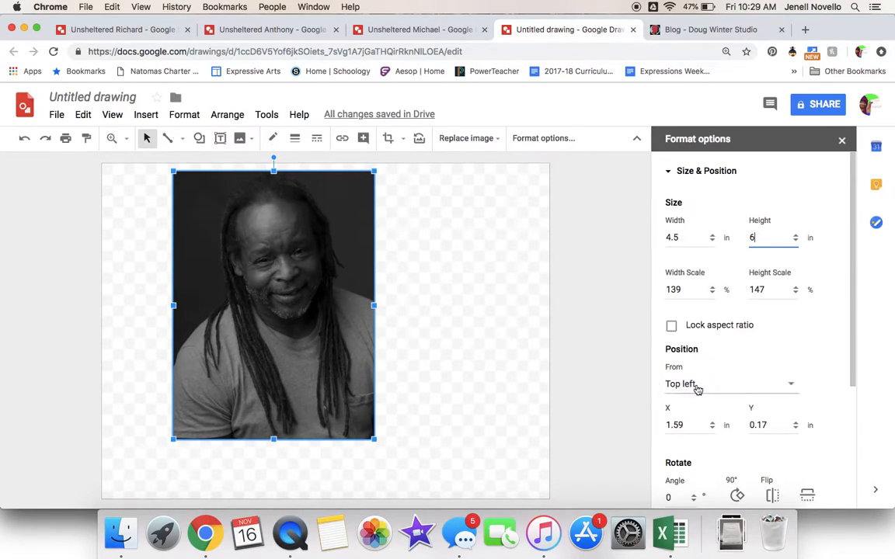
pyautogui.scroll(-3)
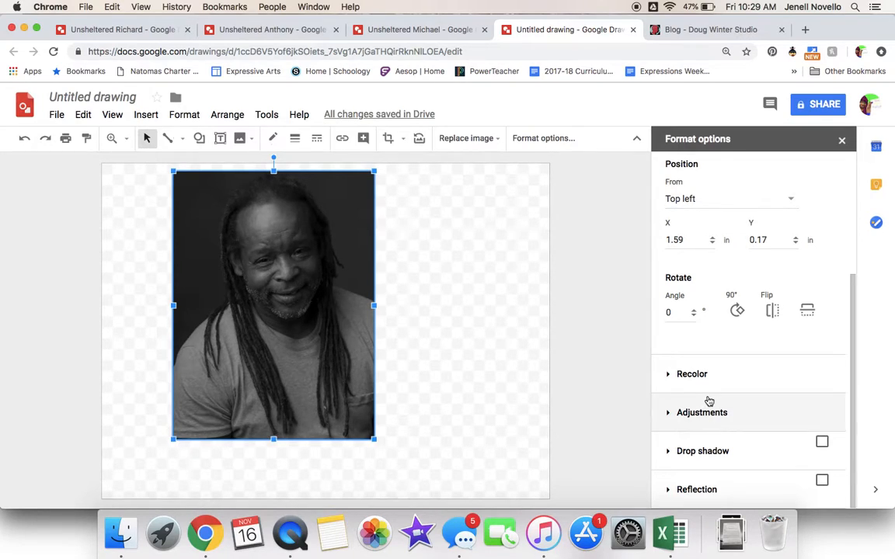
# Raise the Brightness slider under Adjustments to lighten the portrait
pyautogui.click(702, 413)
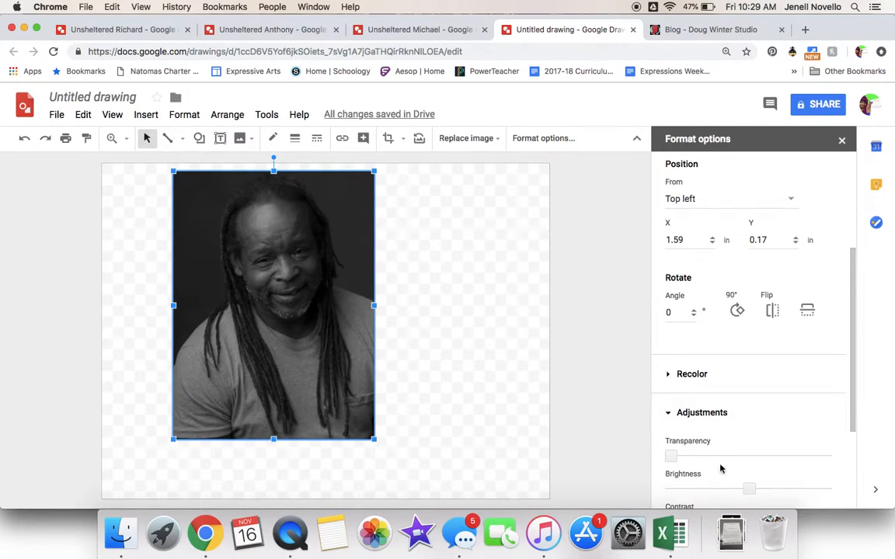
pyautogui.moveTo(748, 488); pyautogui.dragTo(773, 488)
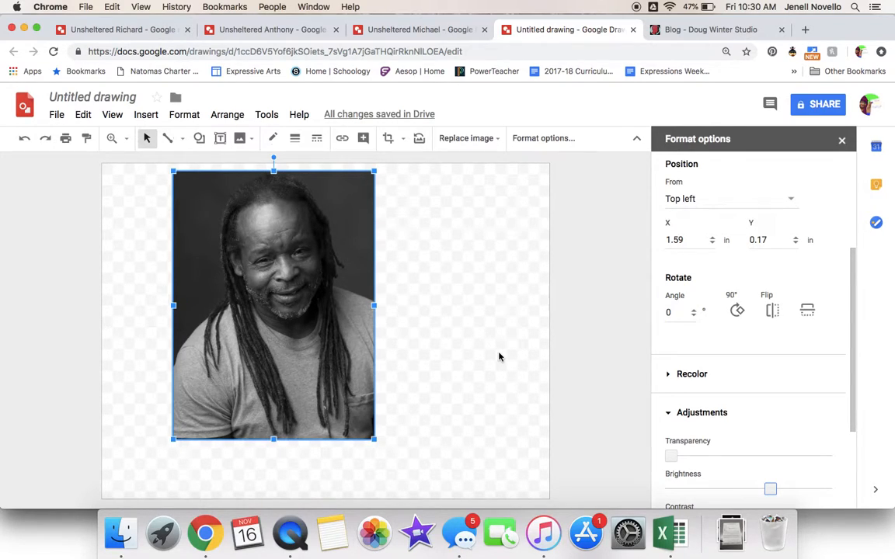
pyautogui.moveTo(590, 346)
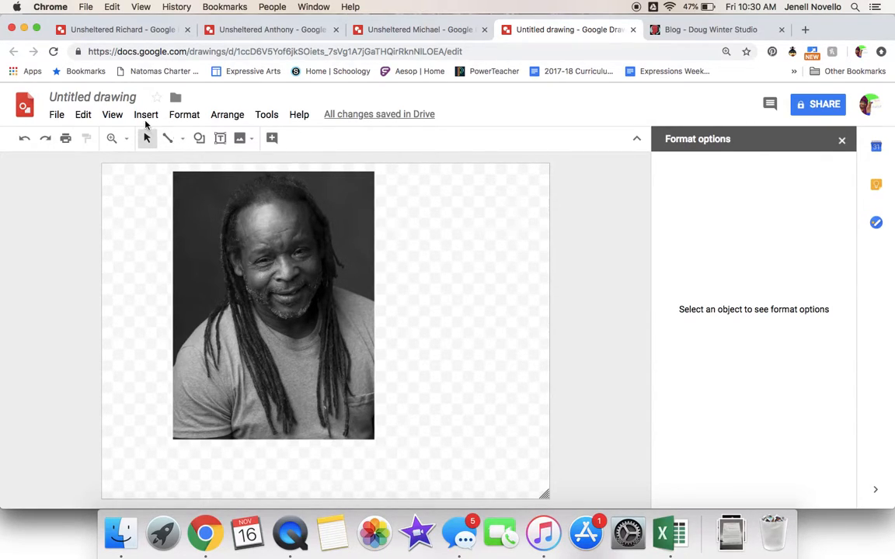
# Insert a 4 x 6 table and drag its edges to the portrait's sides
pyautogui.click(146, 114)
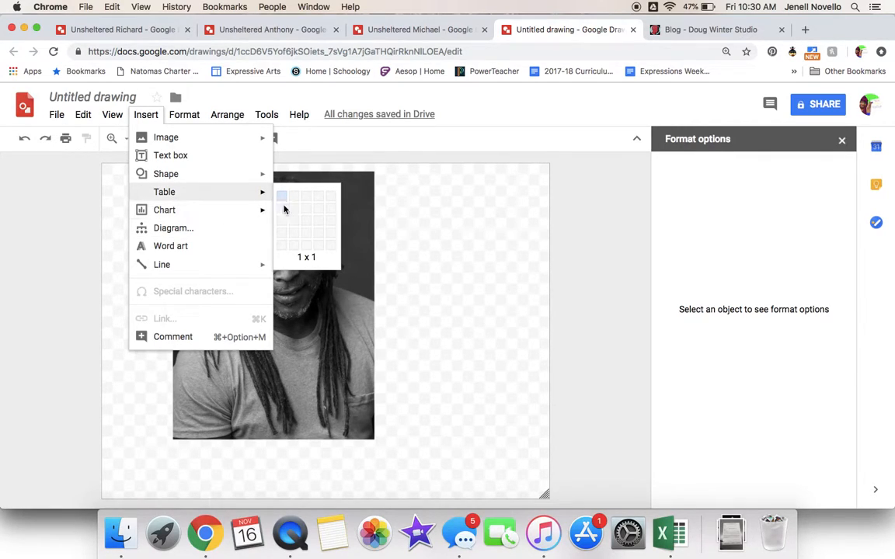
pyautogui.moveTo(319, 196)
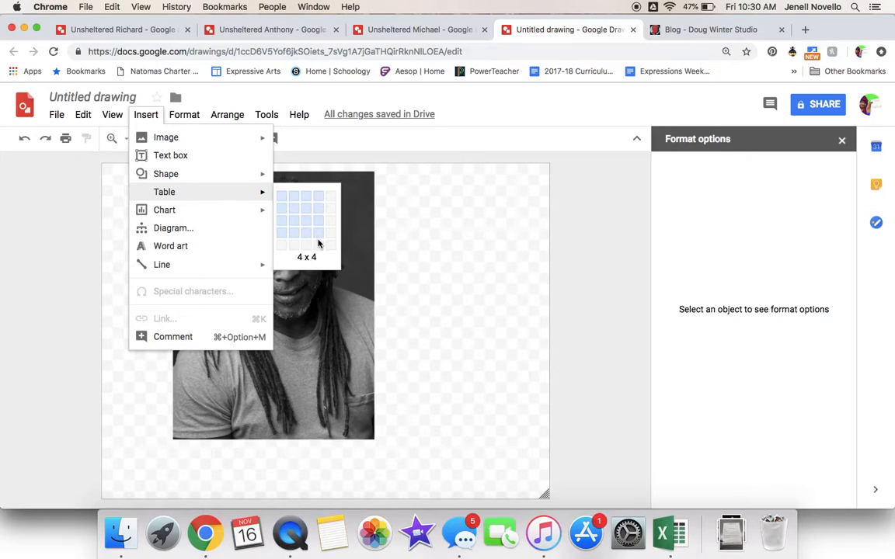
pyautogui.moveTo(318, 261)
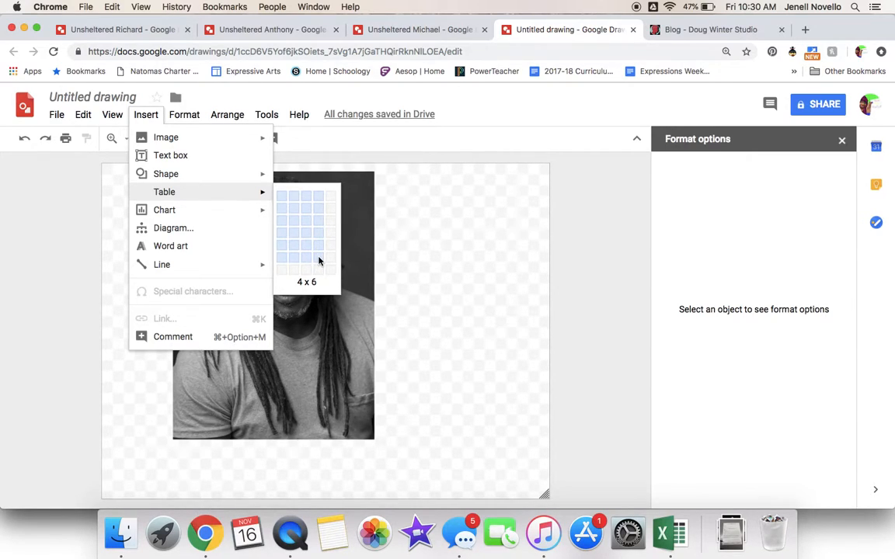
pyautogui.click(318, 261)
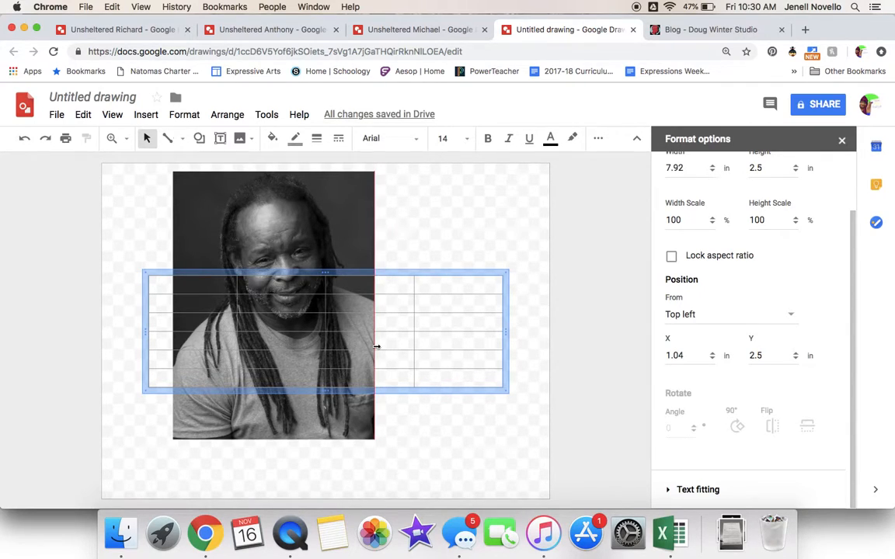
pyautogui.moveTo(508, 332); pyautogui.dragTo(379, 332)
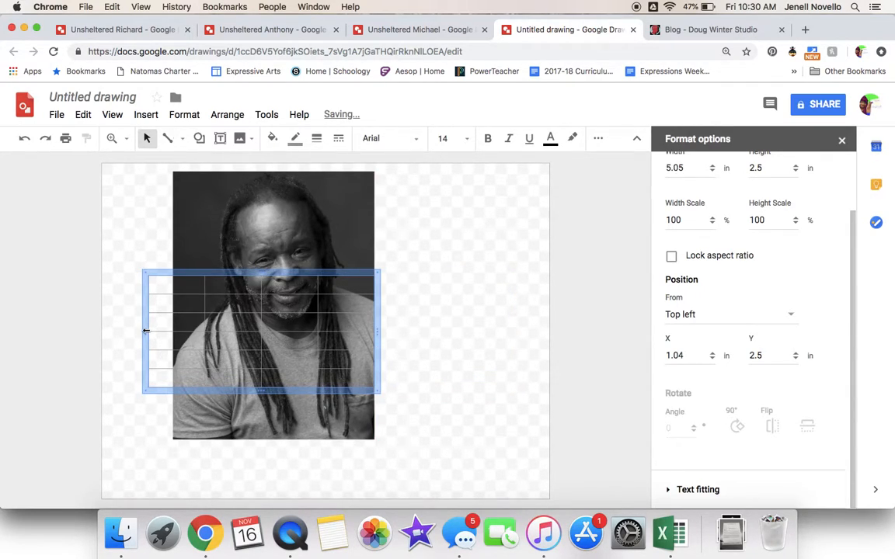
pyautogui.moveTo(144, 332); pyautogui.dragTo(169, 331)
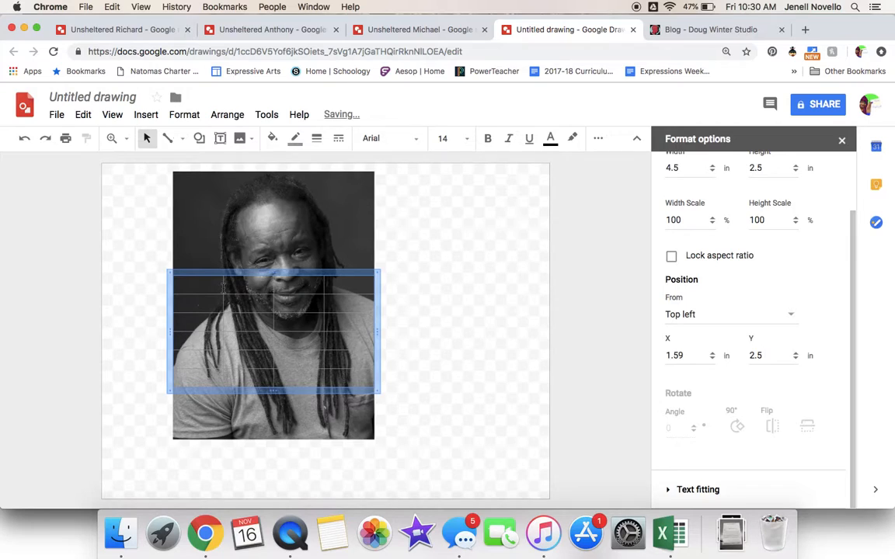